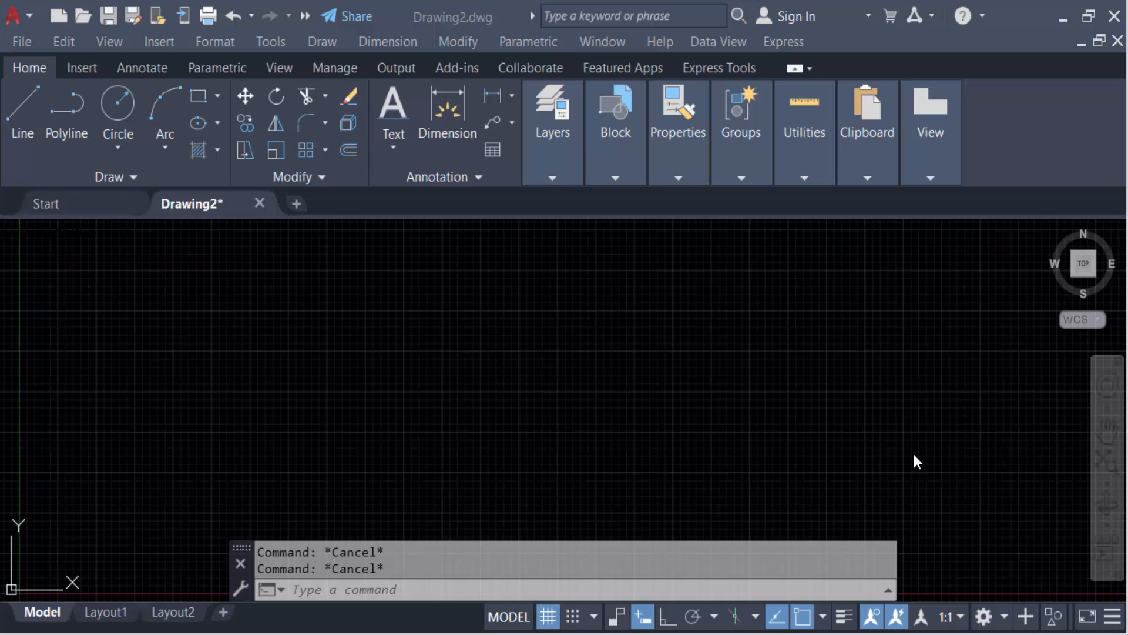
pyautogui.moveTo(409, 314)
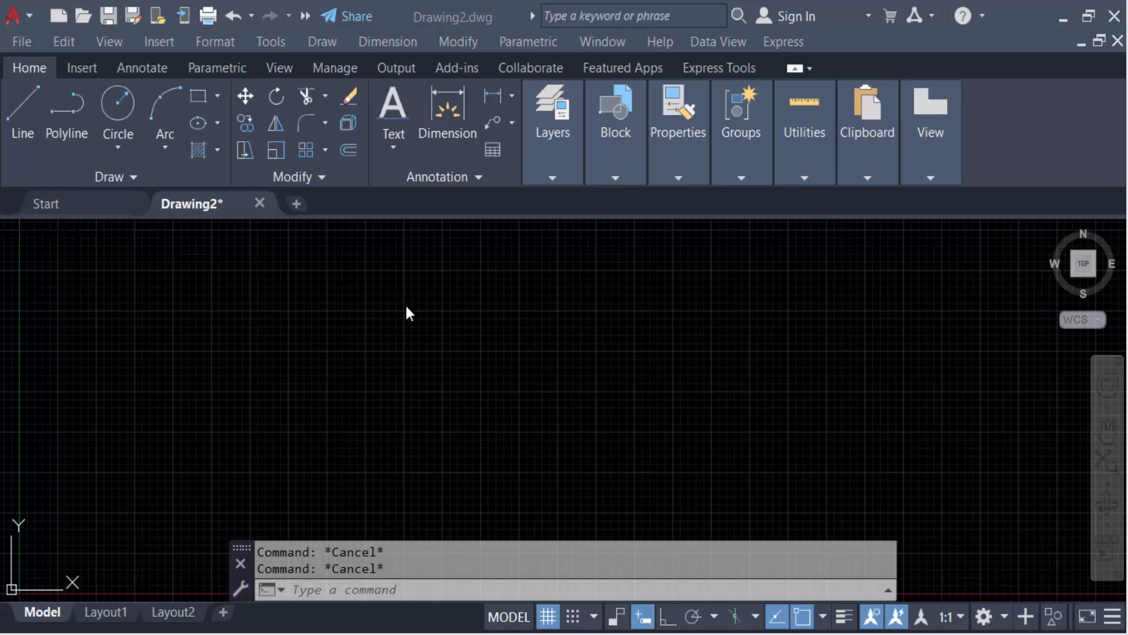
pyautogui.moveTo(204, 95)
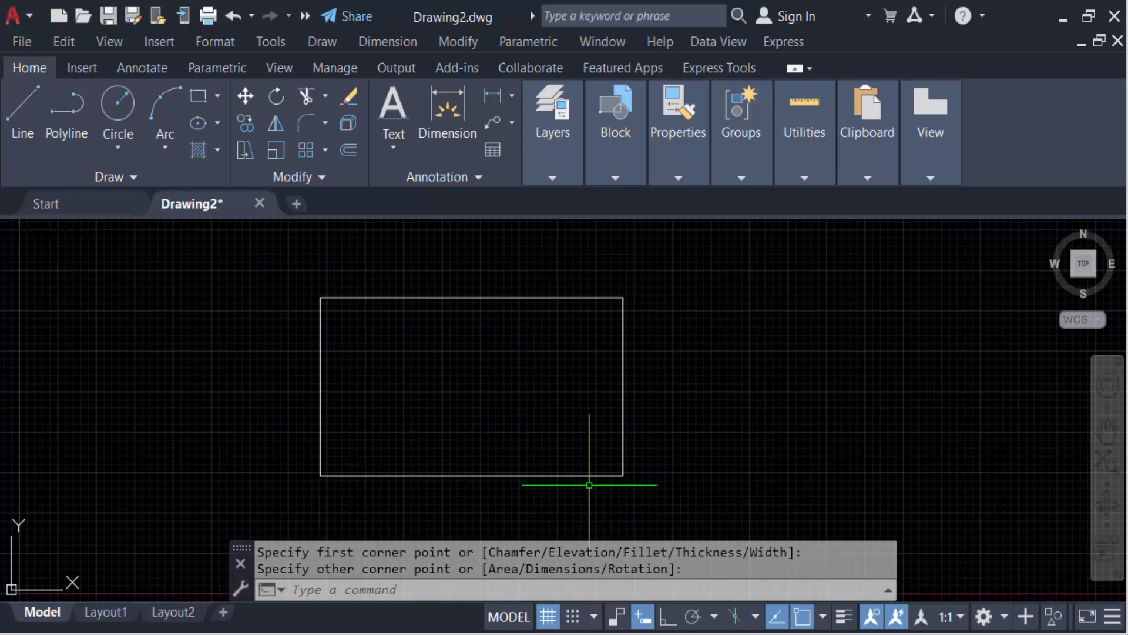
pyautogui.moveTo(374, 373)
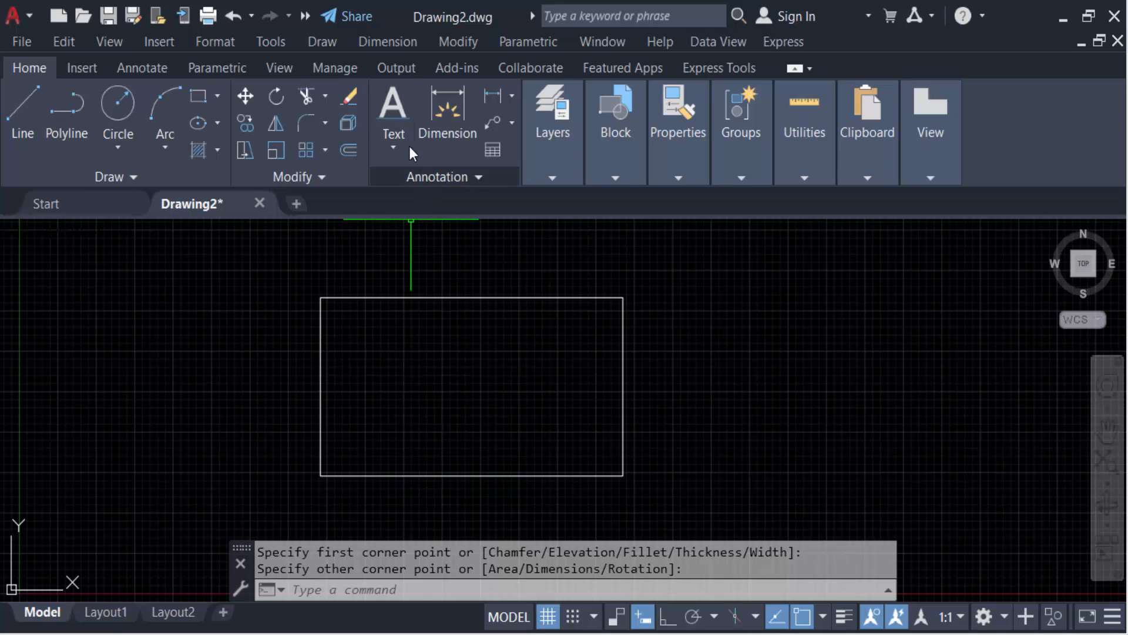
# - Place single-line text EOT at a start point inside the rectangle with default height and rotation
pyautogui.click(393, 108)
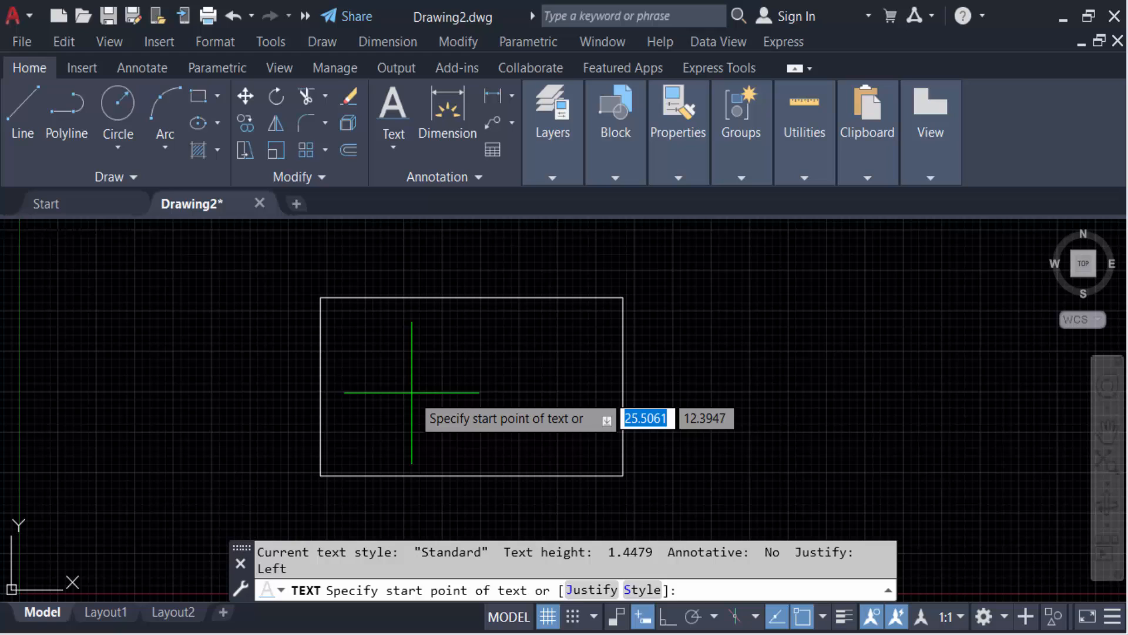
pyautogui.click(378, 360)
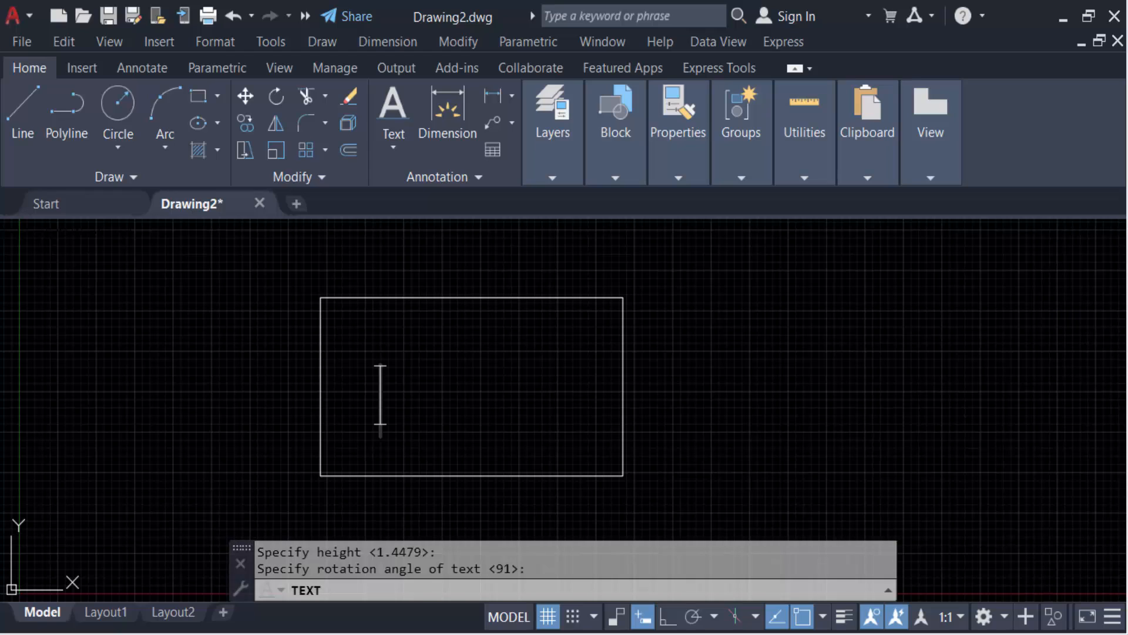
pyautogui.write('E')
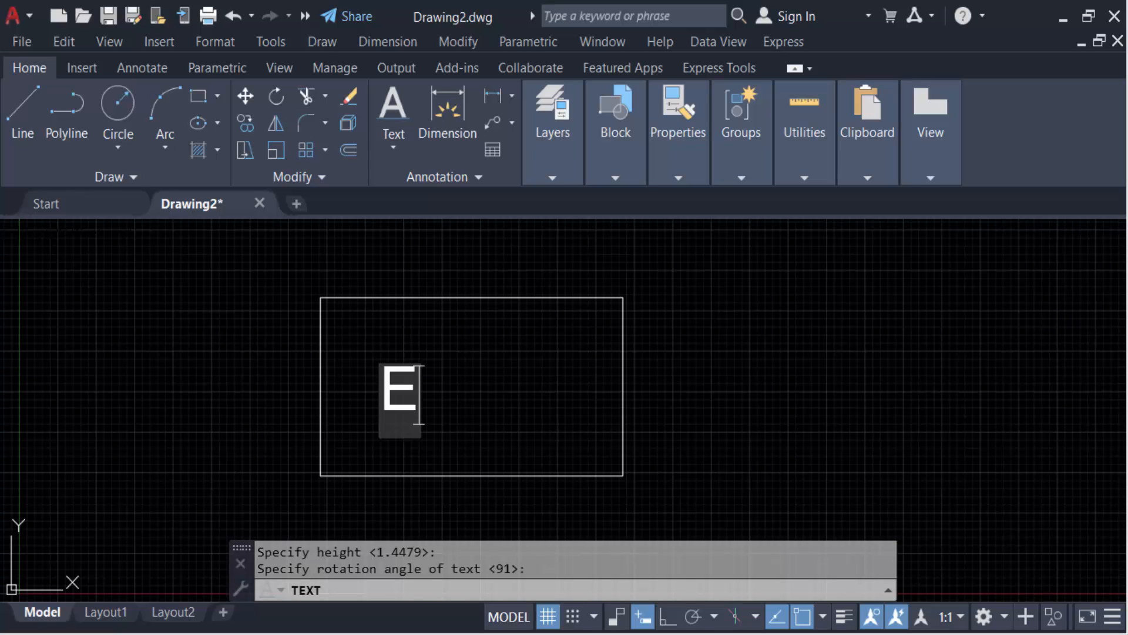
pyautogui.write('O')
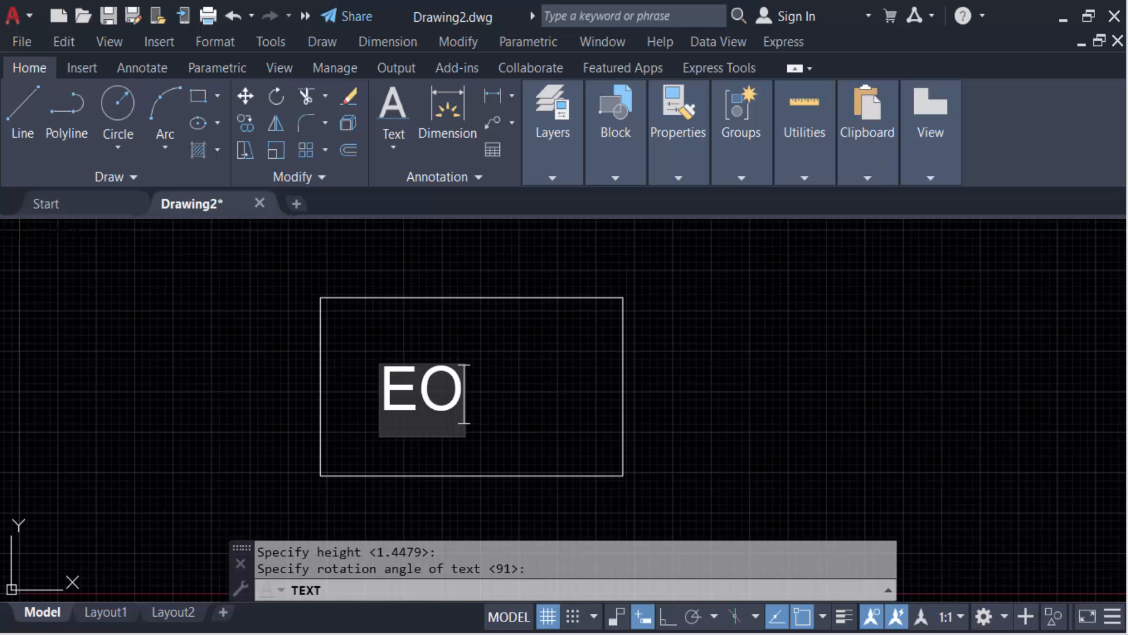
pyautogui.write('T')
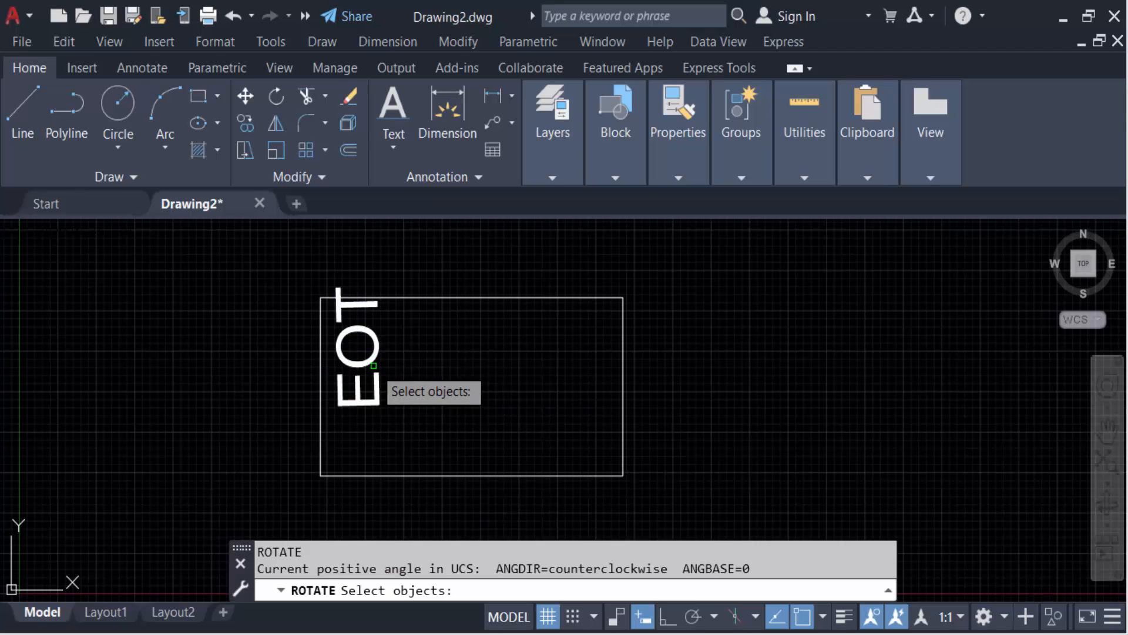
# - Rotate the EOT text horizontal and move it to the rectangle's centre
pyautogui.click(359, 345)
pyautogui.write('M')
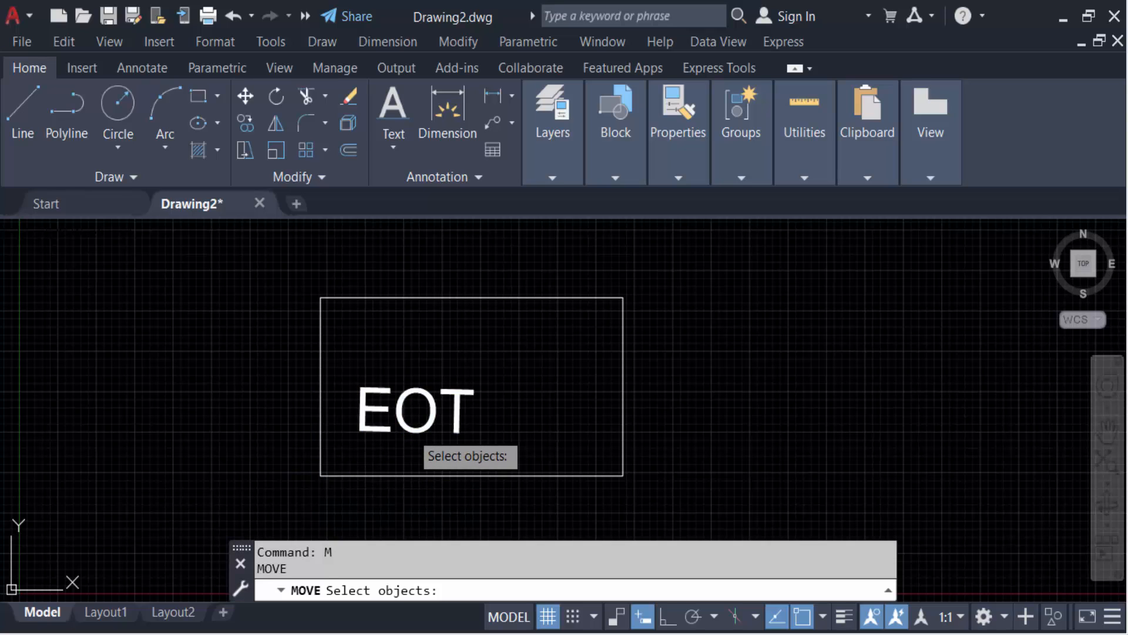
pyautogui.click(413, 410)
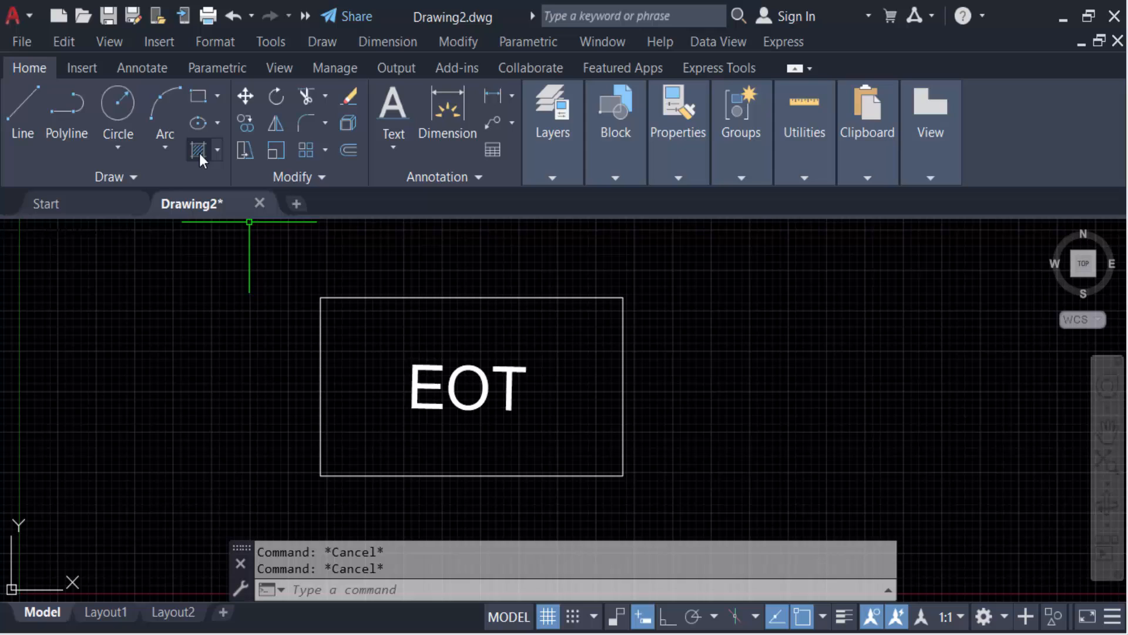
# - Hatch the rectangle with the BRICK pattern, leaving the area around EOT clear
pyautogui.click(201, 148)
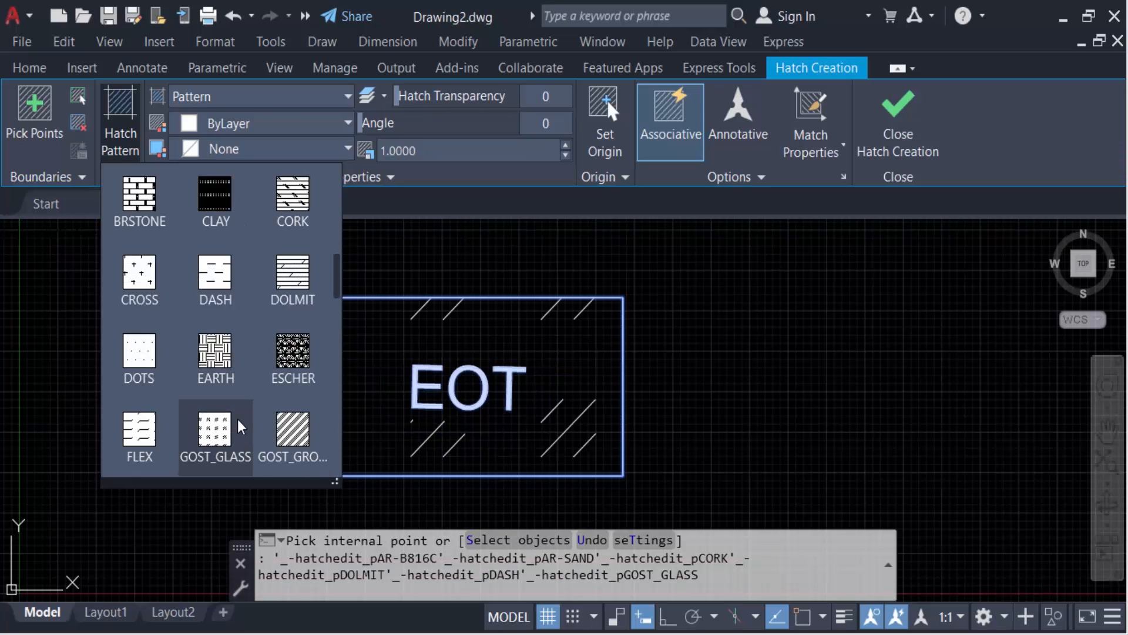
pyautogui.click(292, 351)
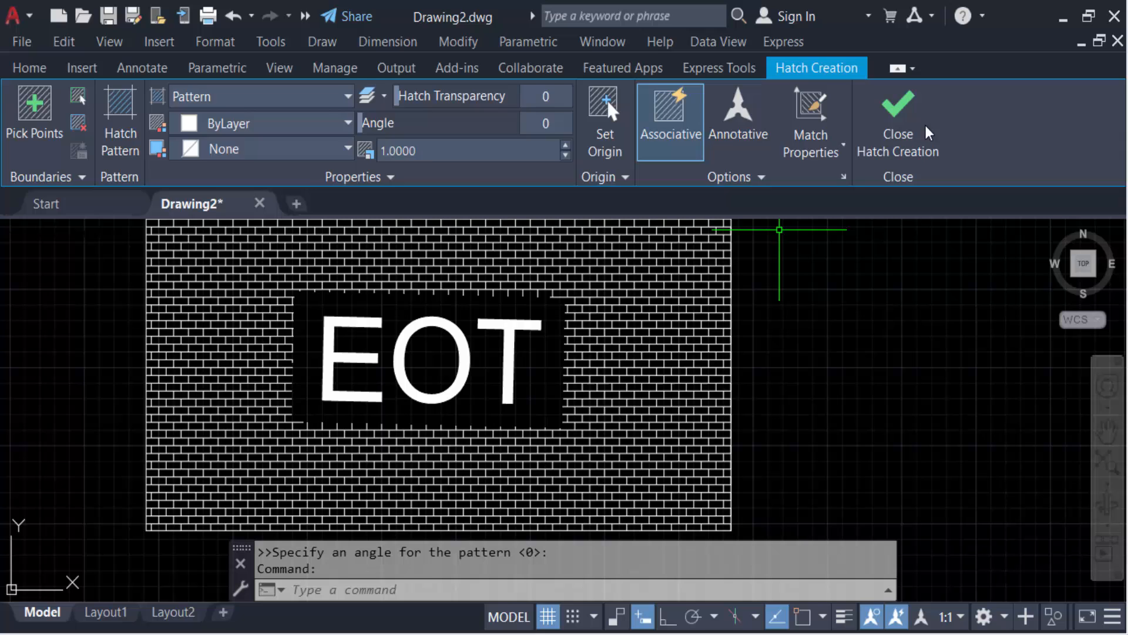
# - Close hatch creation and bring up the Hatch Edit dialog for the brick hatch
pyautogui.click(897, 122)
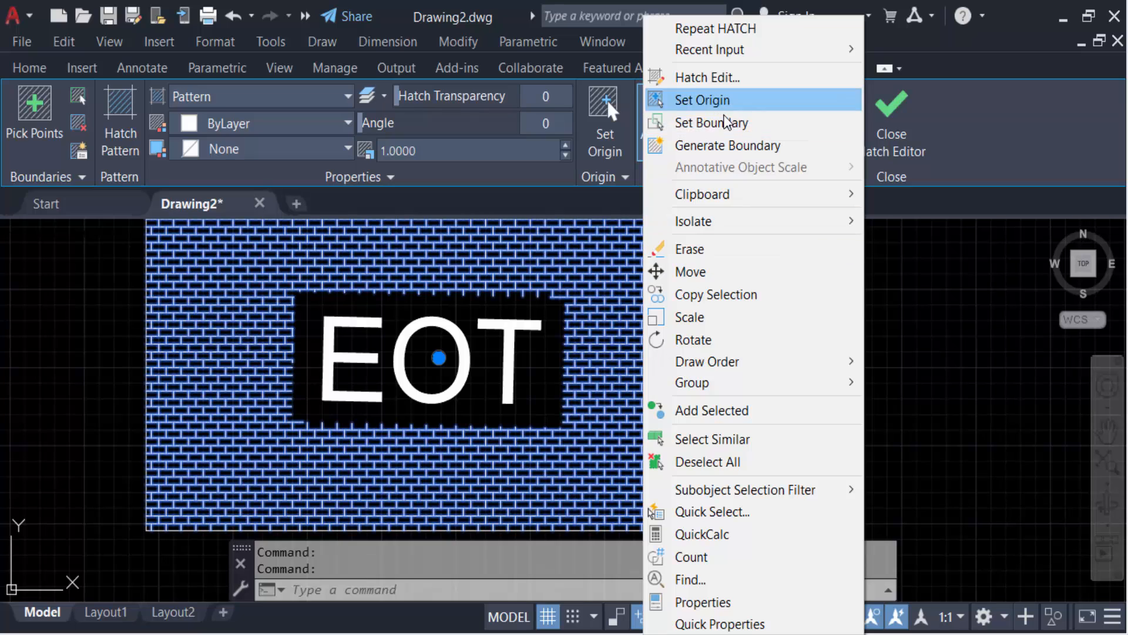
pyautogui.moveTo(708, 77)
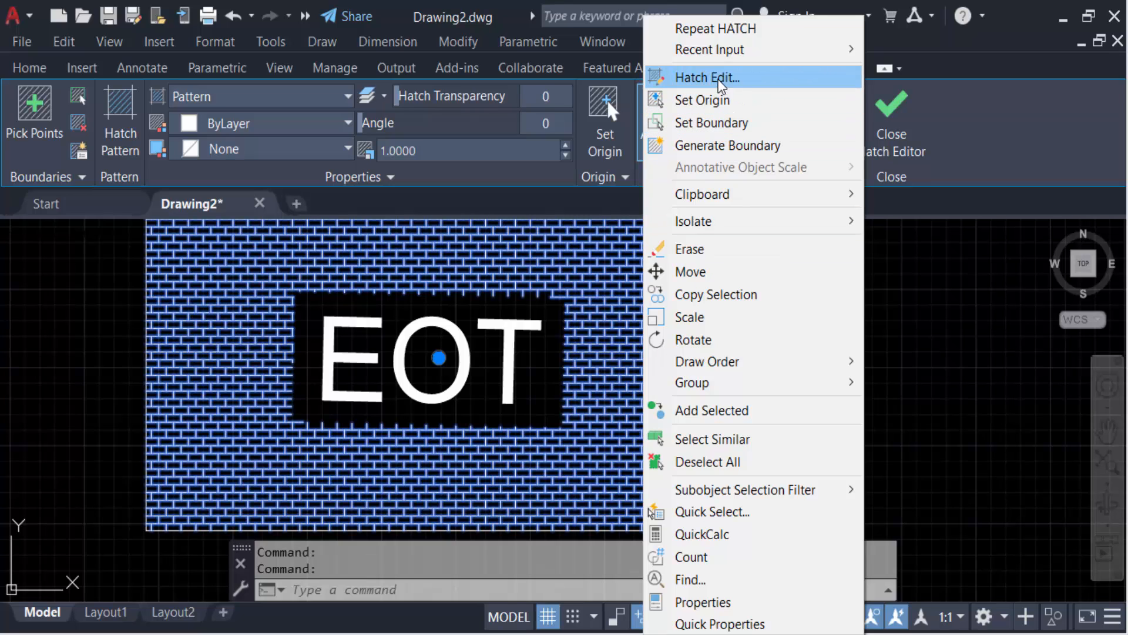
pyautogui.click(705, 77)
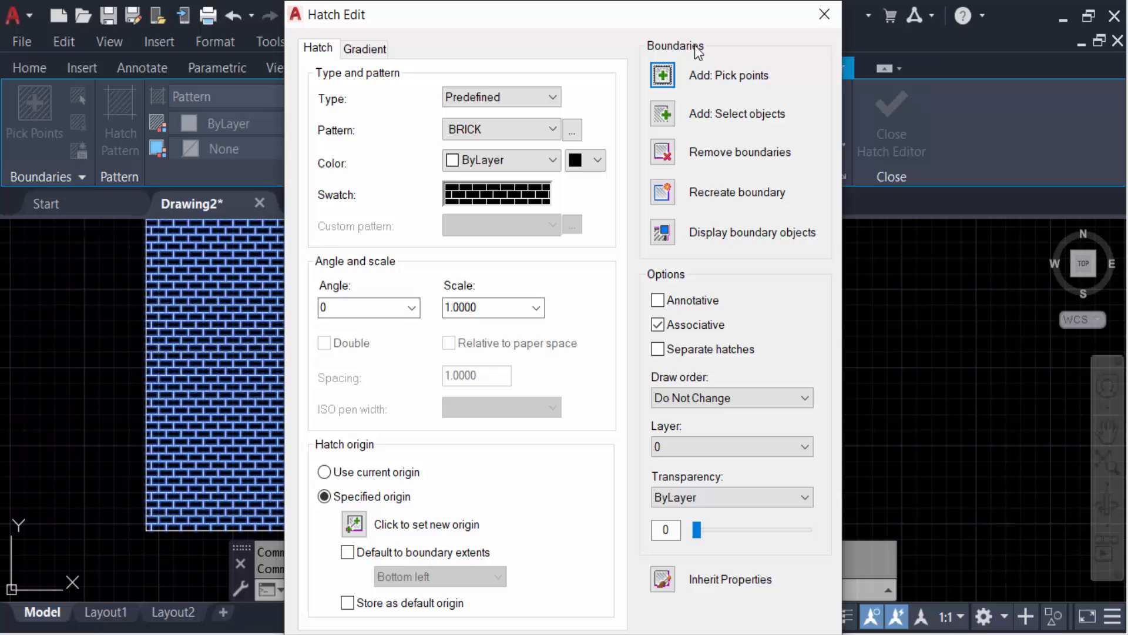